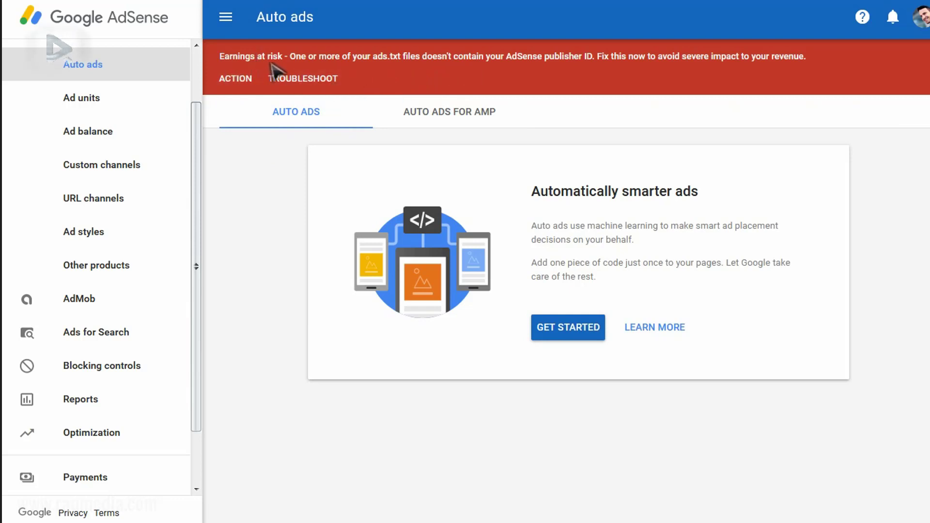
pyautogui.moveTo(349, 71)
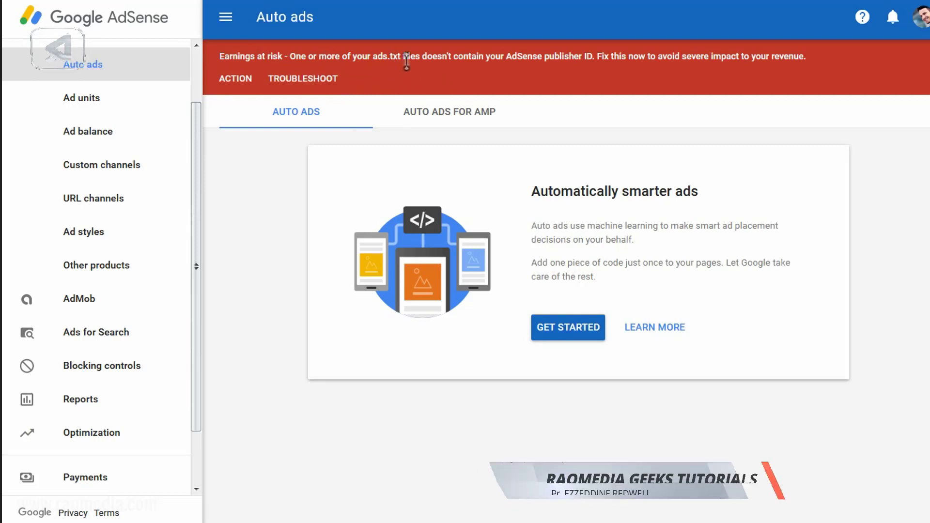
pyautogui.moveTo(598, 76)
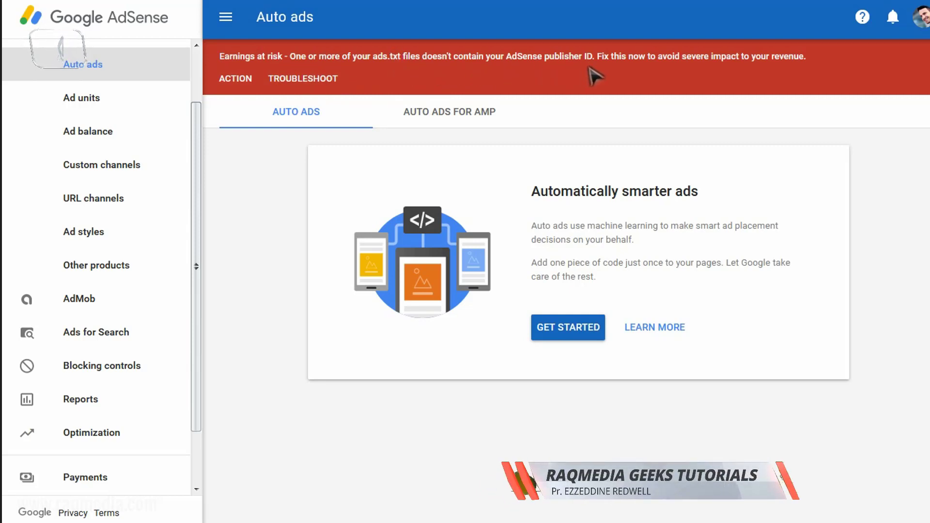
pyautogui.moveTo(669, 90)
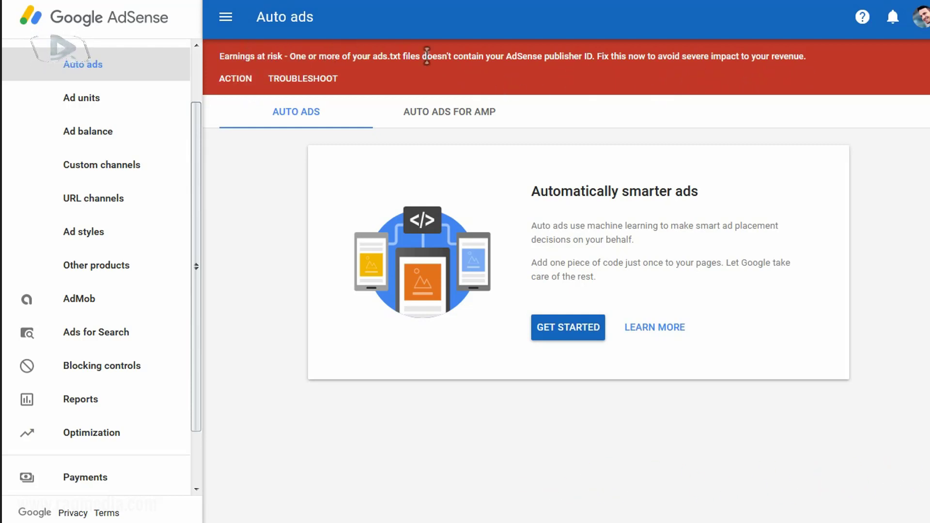
pyautogui.moveTo(872, 466)
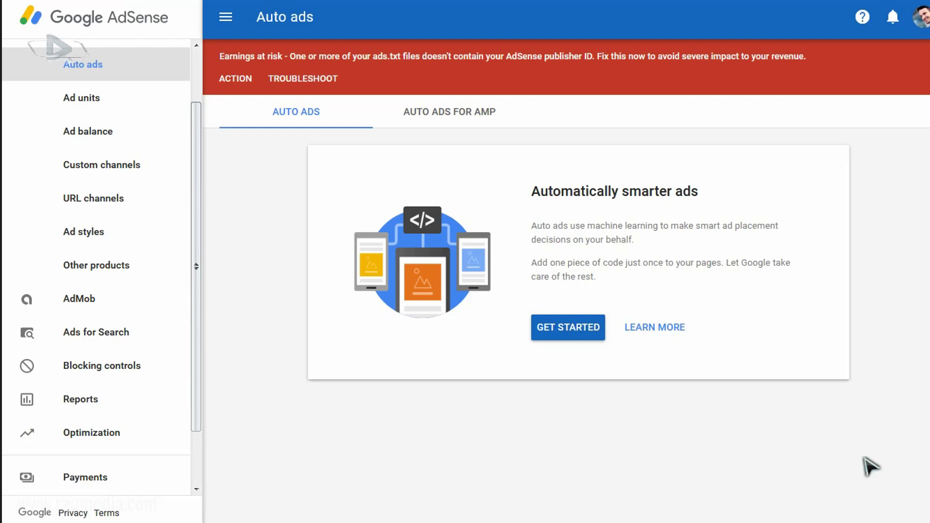
pyautogui.moveTo(287, 339)
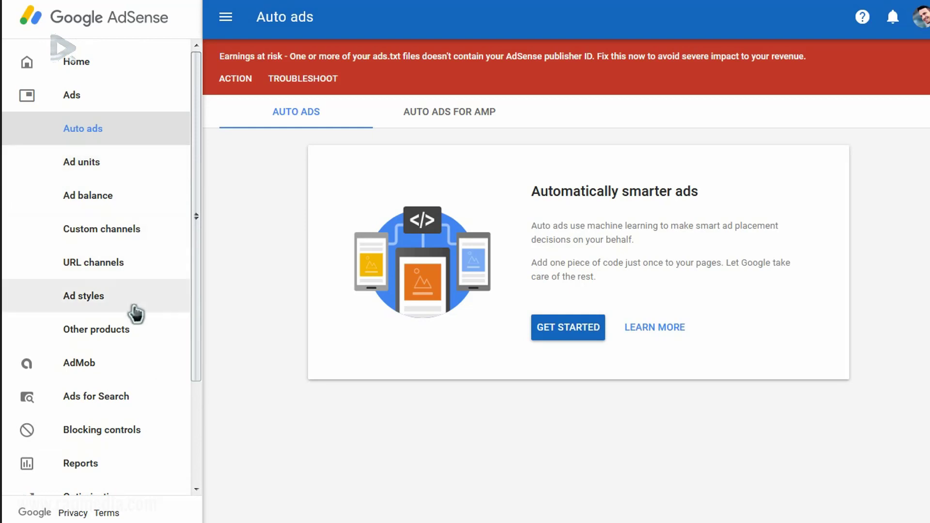
pyautogui.moveTo(140, 238)
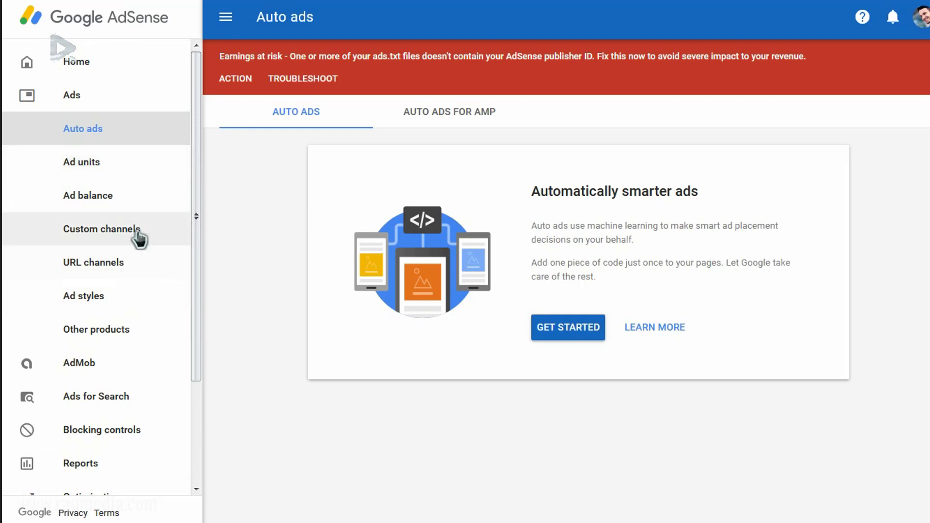
pyautogui.moveTo(146, 266)
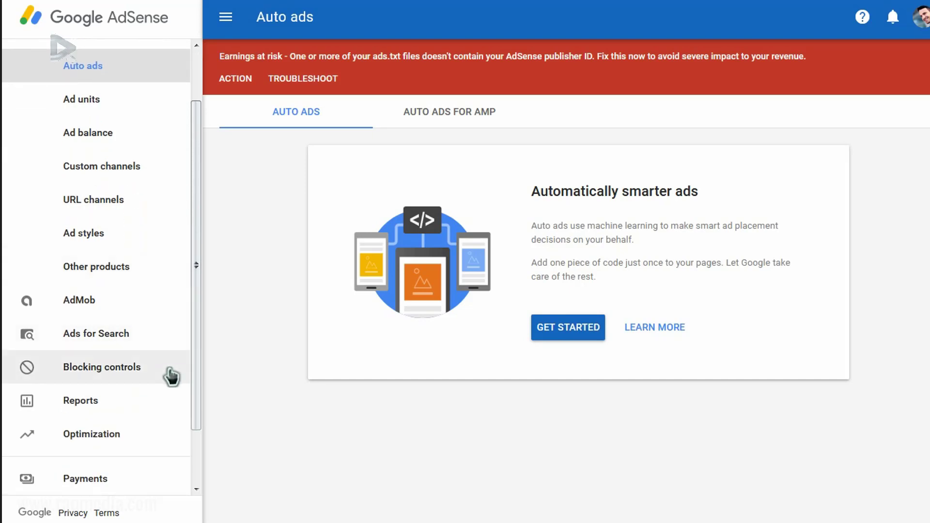
# Navigate to Account > Sites > Overview listing the ads.txt issue and publisher ID snippet.
pyautogui.scroll(-3)
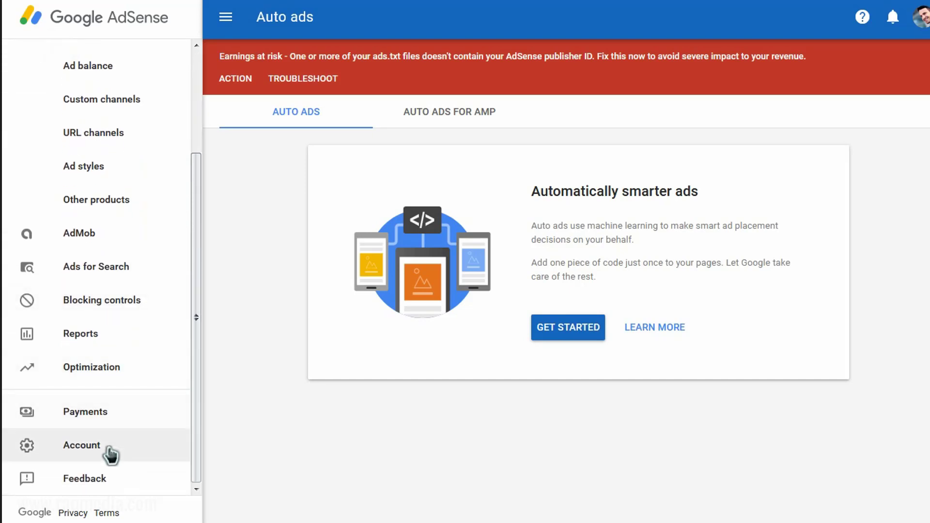
pyautogui.click(82, 444)
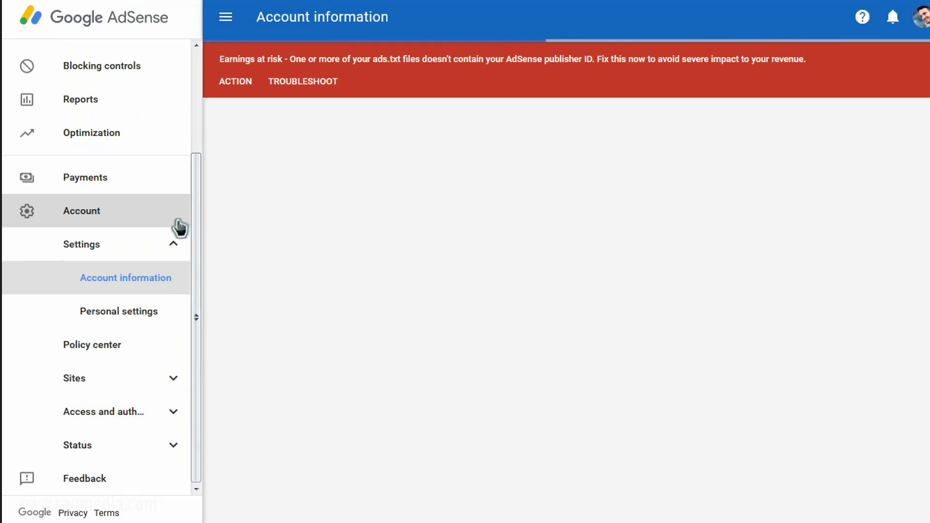
pyautogui.moveTo(81, 210)
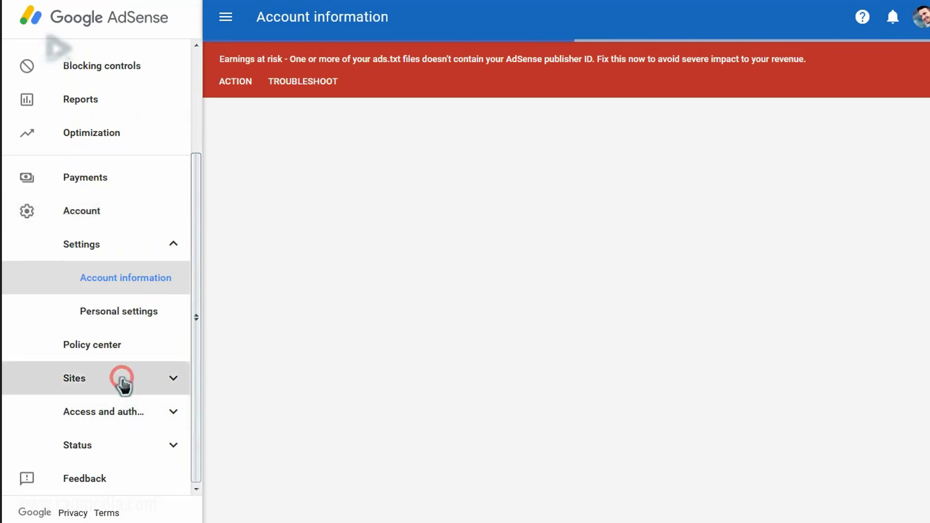
pyautogui.click(75, 378)
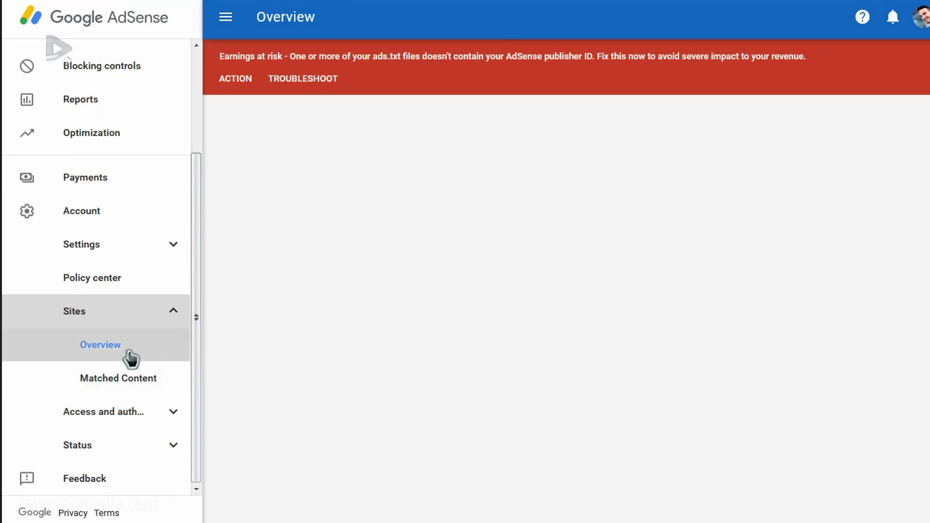
pyautogui.click(99, 345)
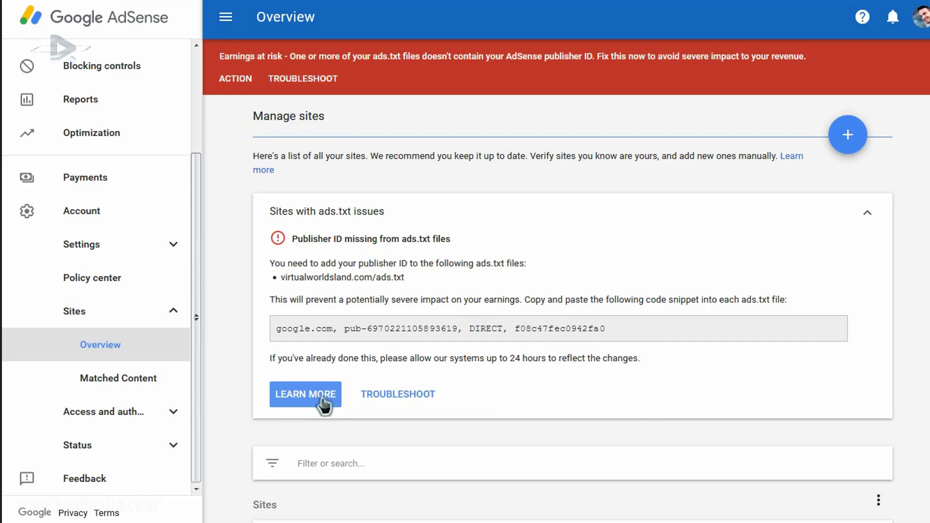
# Read the 'Learn more' help article on creating an ads.txt file, then return to the Sites overview.
pyautogui.click(305, 394)
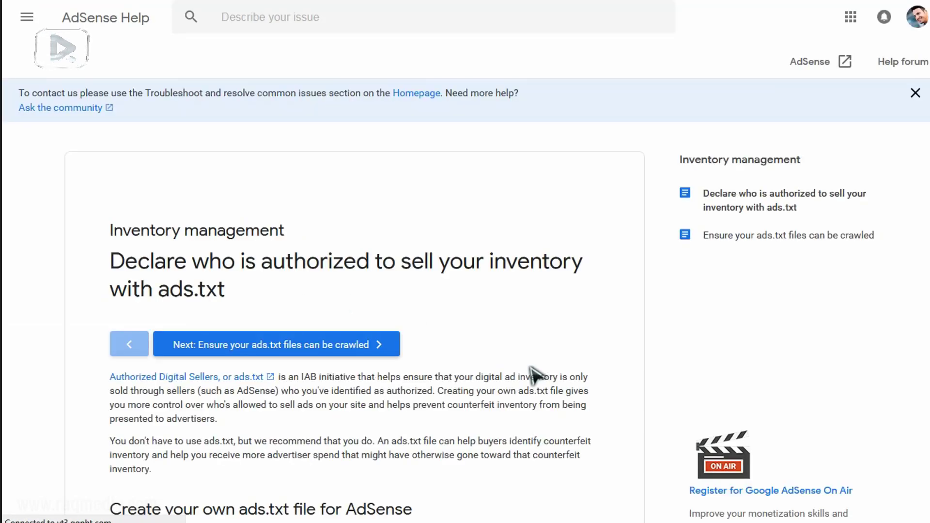
pyautogui.scroll(-3)
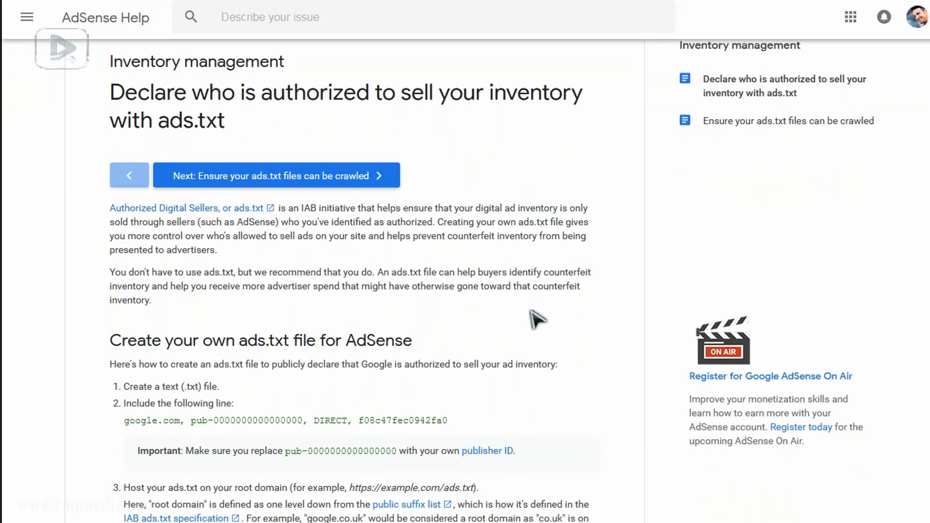
pyautogui.scroll(-3)
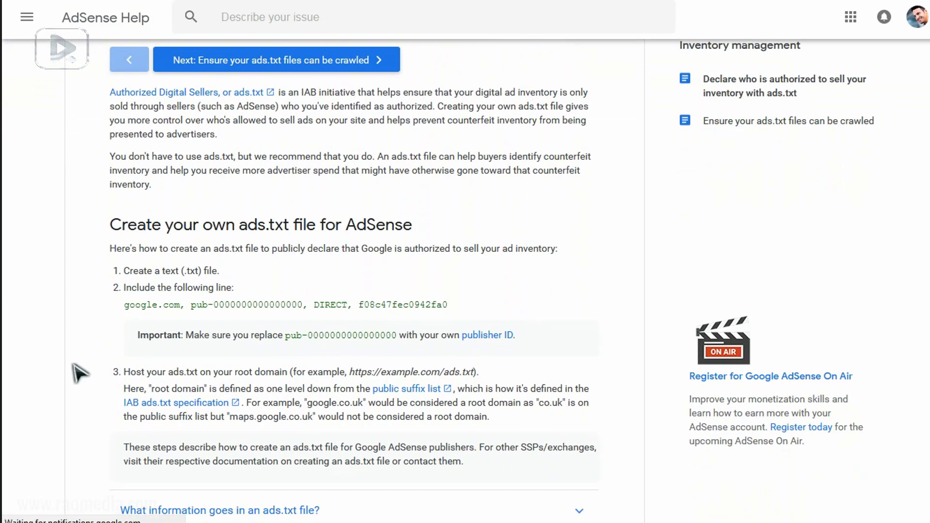
pyautogui.scroll(-3)
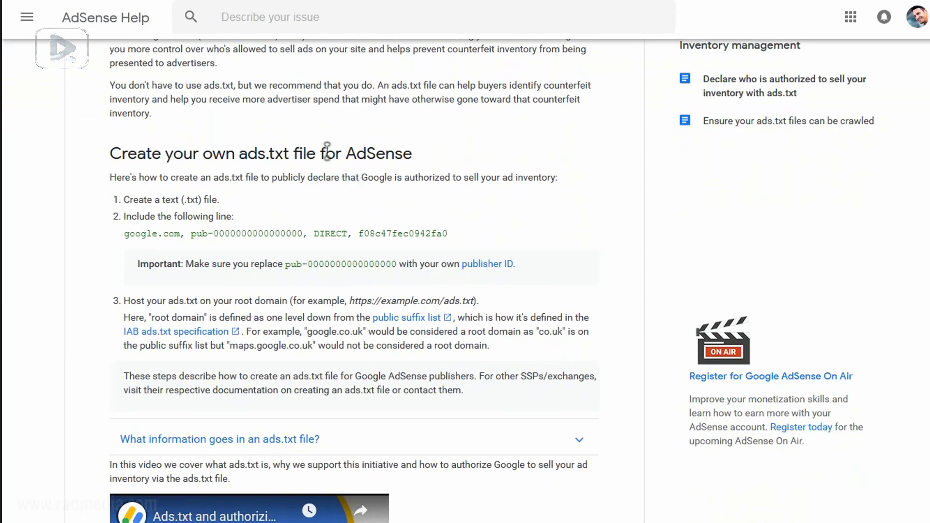
pyautogui.moveTo(495, 200)
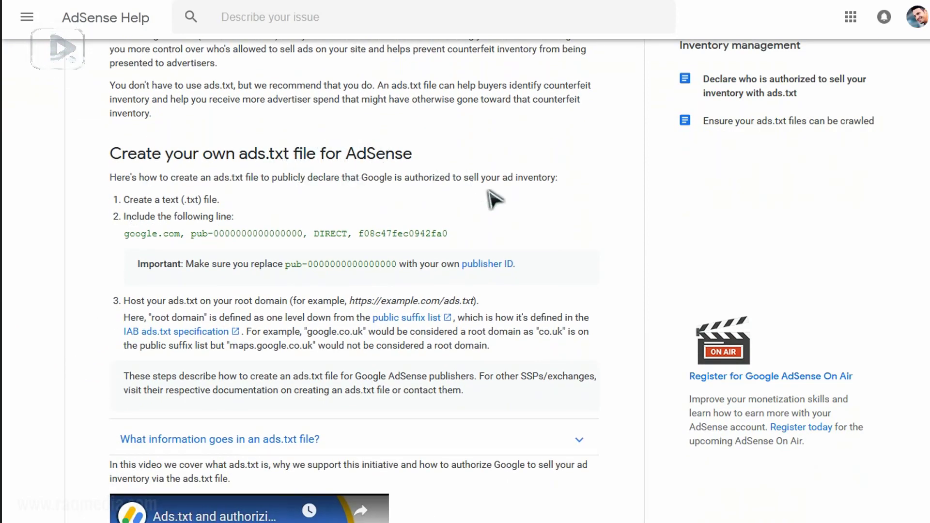
pyautogui.moveTo(179, 181)
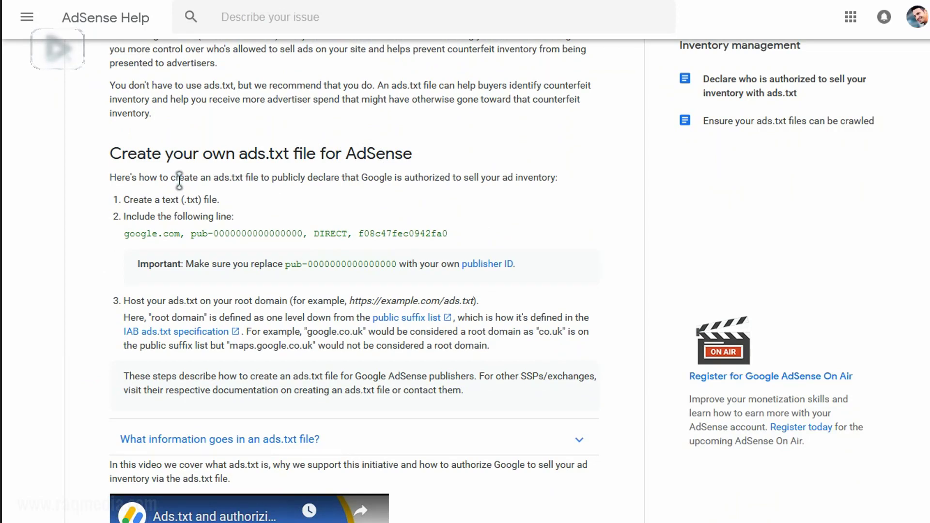
pyautogui.moveTo(97, 178)
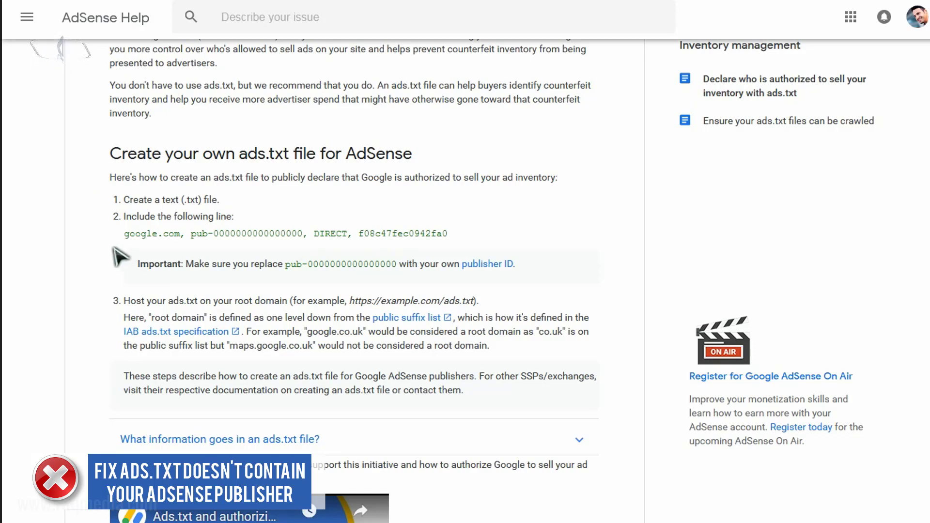
pyautogui.scroll(-3)
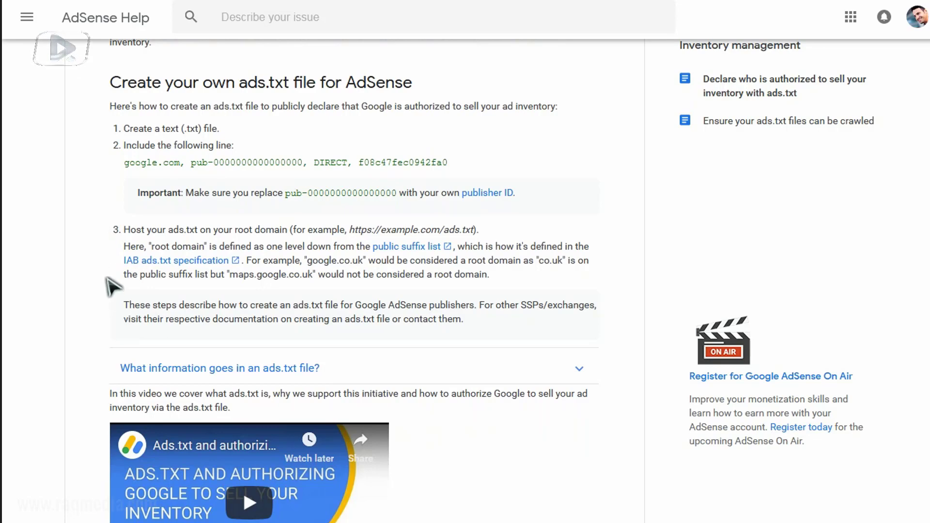
pyautogui.moveTo(97, 330)
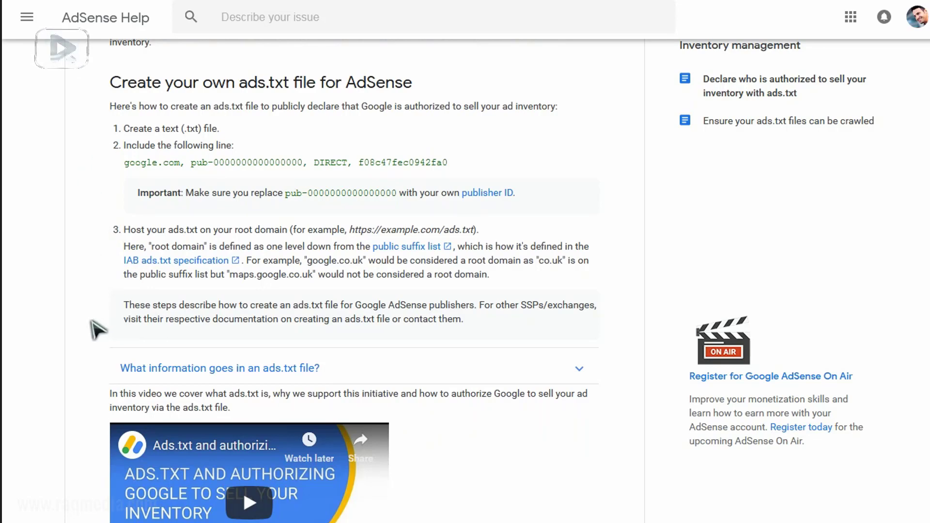
pyautogui.scroll(-3)
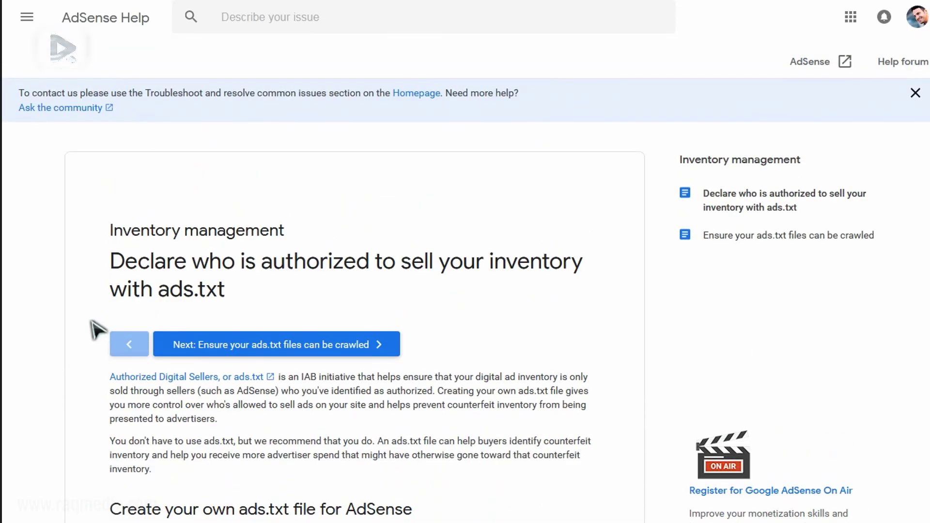
pyautogui.click(821, 61)
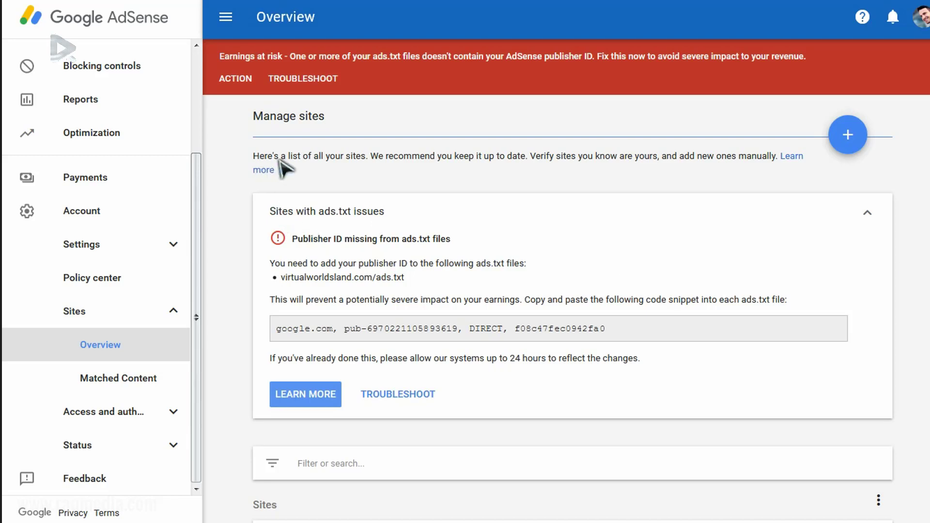
pyautogui.moveTo(417, 205)
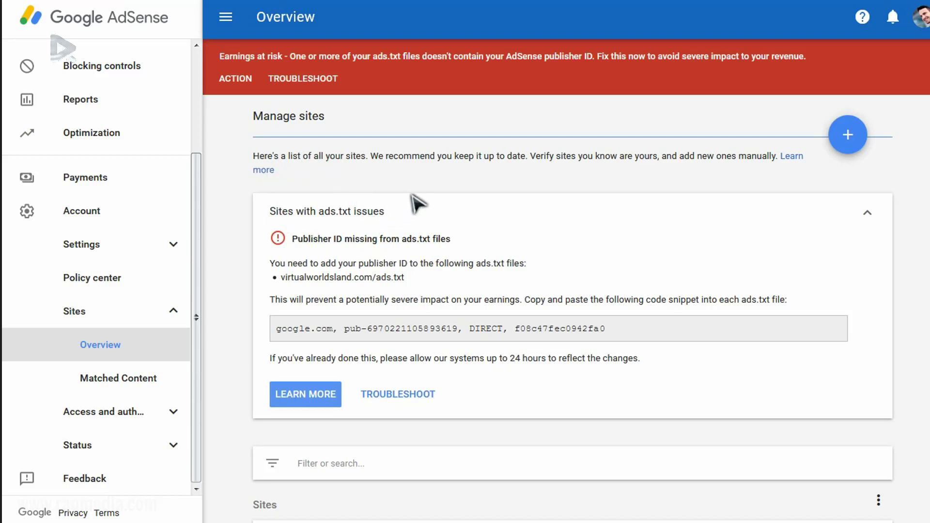
pyautogui.moveTo(656, 200)
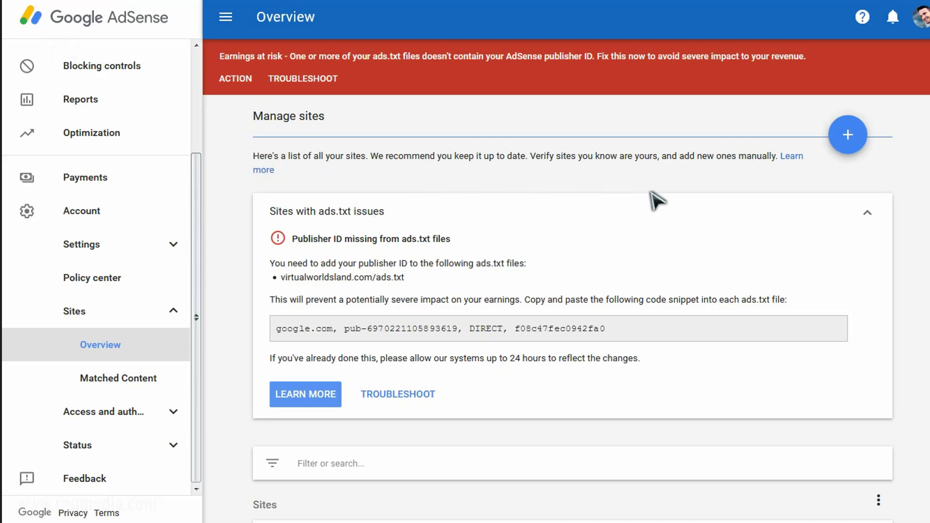
pyautogui.moveTo(888, 291)
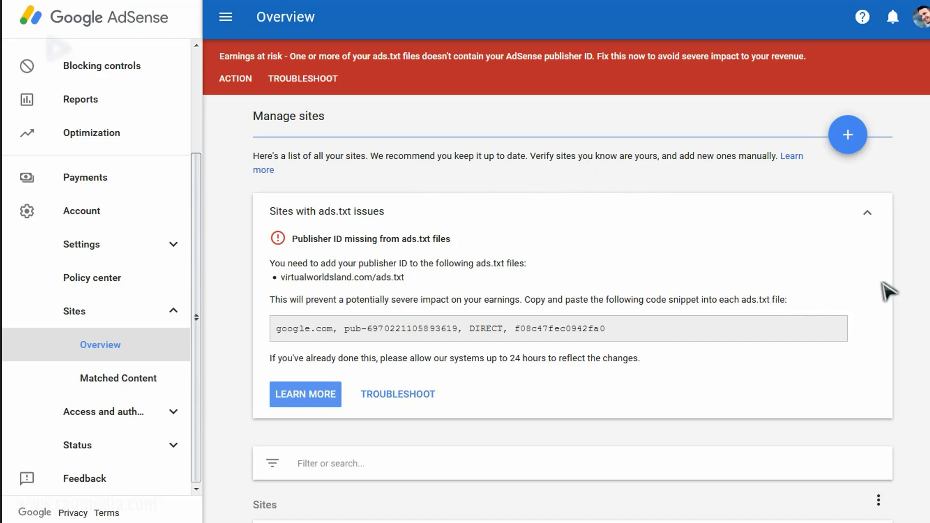
pyautogui.scroll(-3)
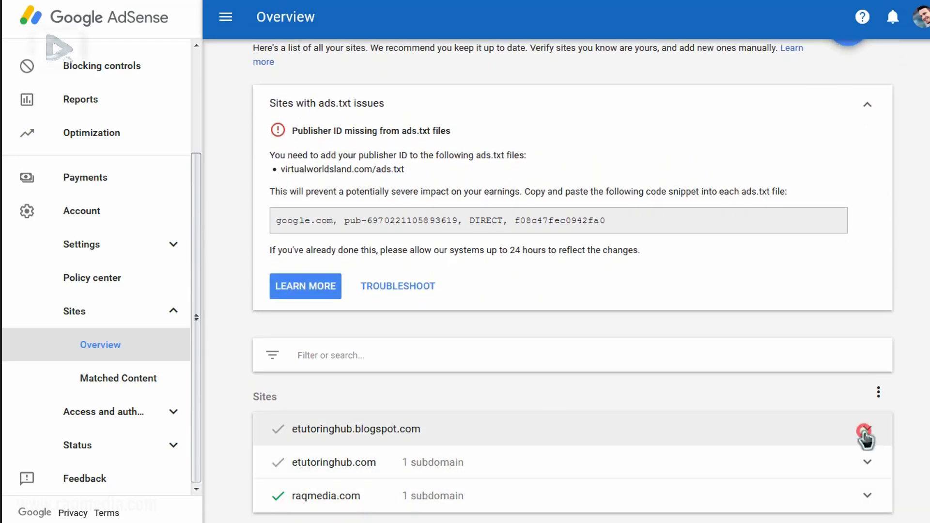
pyautogui.click(866, 429)
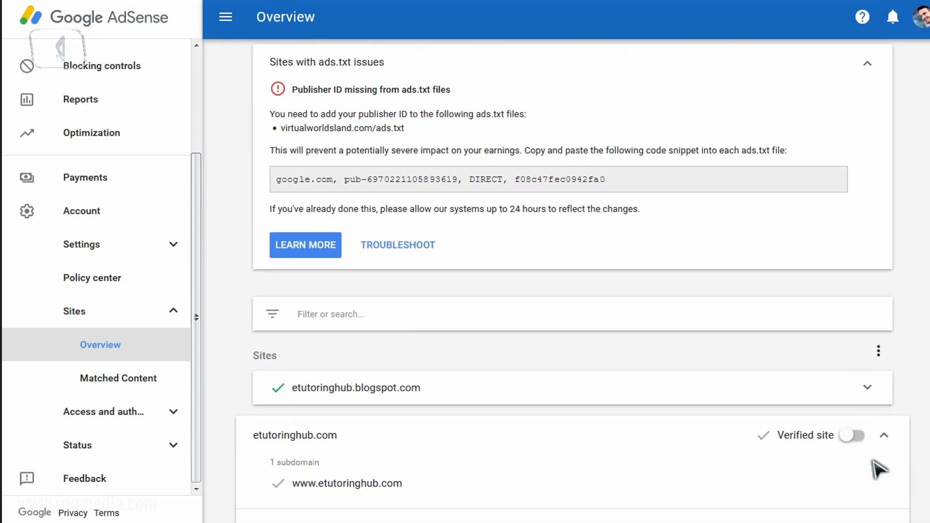
pyautogui.click(850, 435)
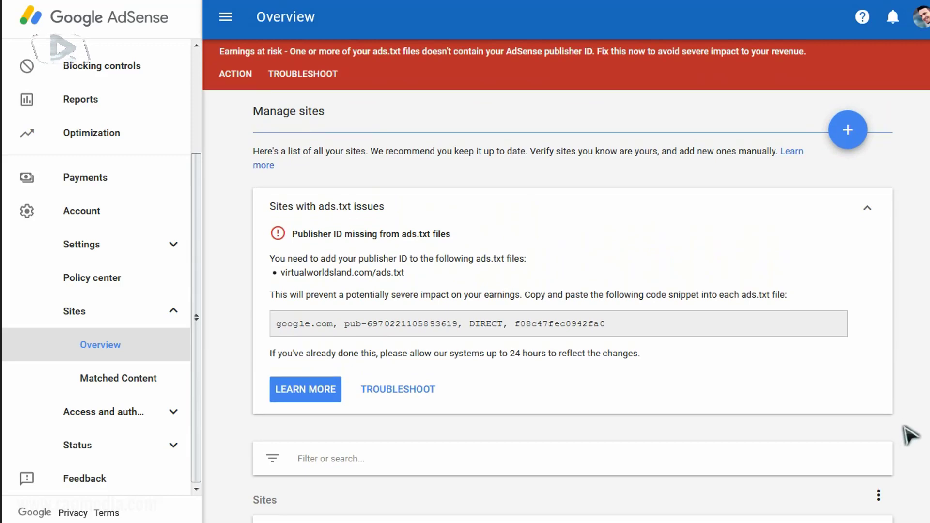
pyautogui.scroll(-3)
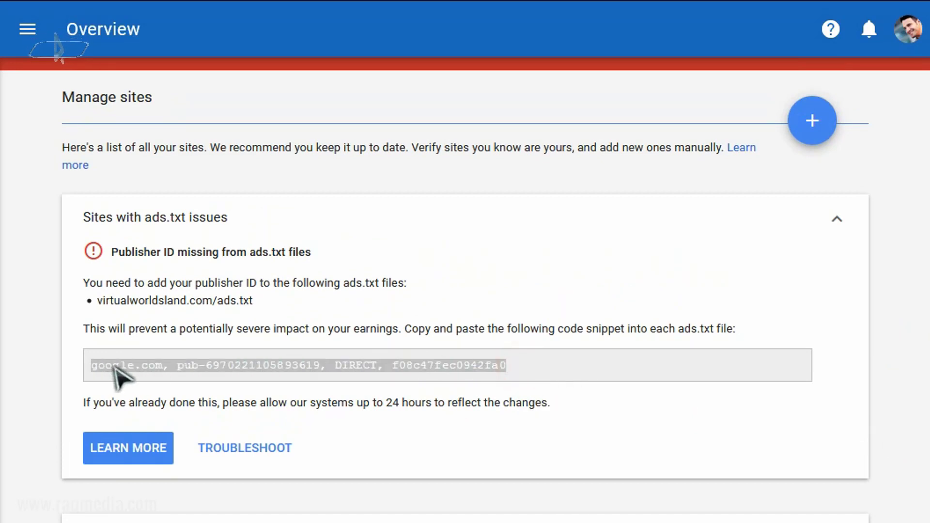
# Copy the 'google.com, pub-…' publisher ID snippet via the context menu.
pyautogui.rightClick(131, 365)
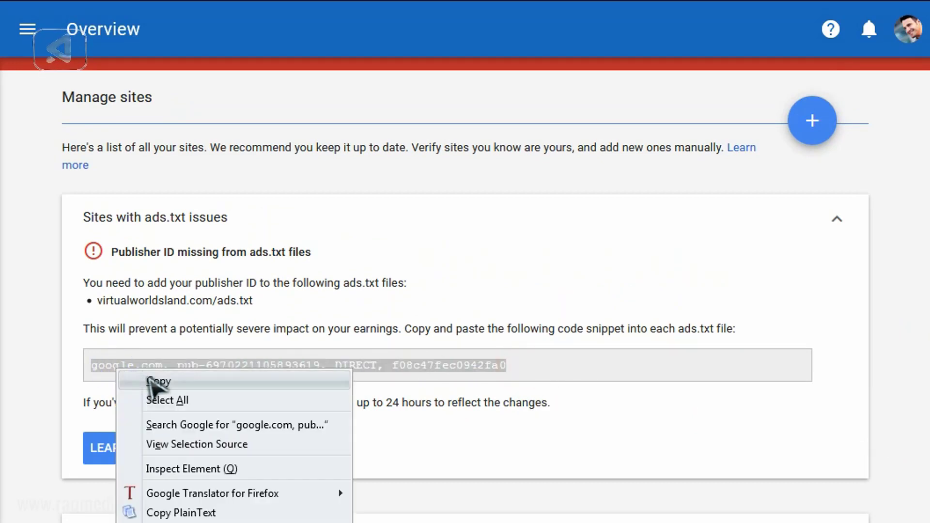
pyautogui.click(158, 382)
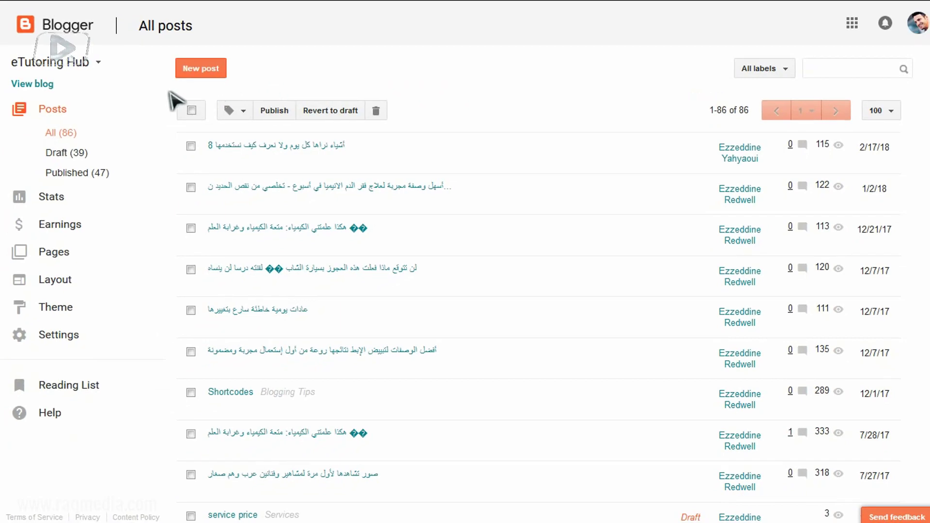
pyautogui.moveTo(67, 39)
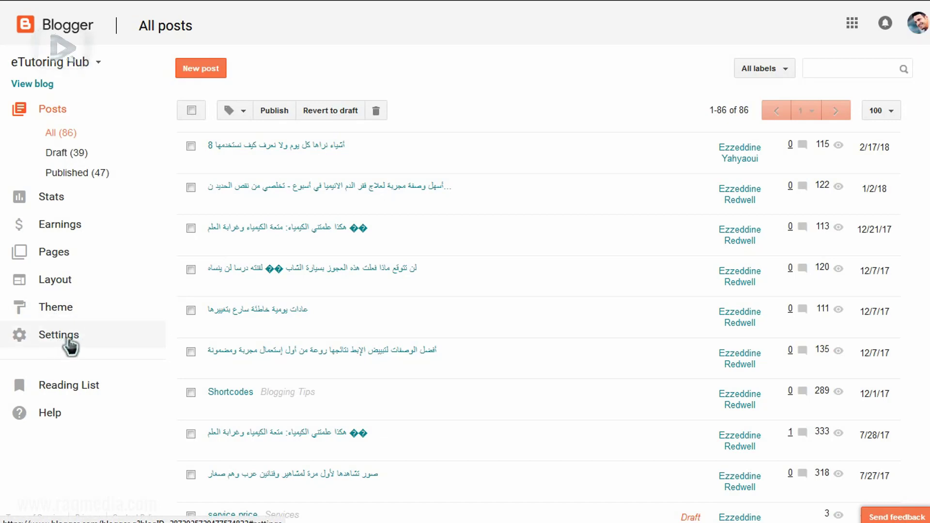
# Go to Settings > Search preferences and locate Custom ads.txt, currently disabled, under Monetization.
pyautogui.click(58, 334)
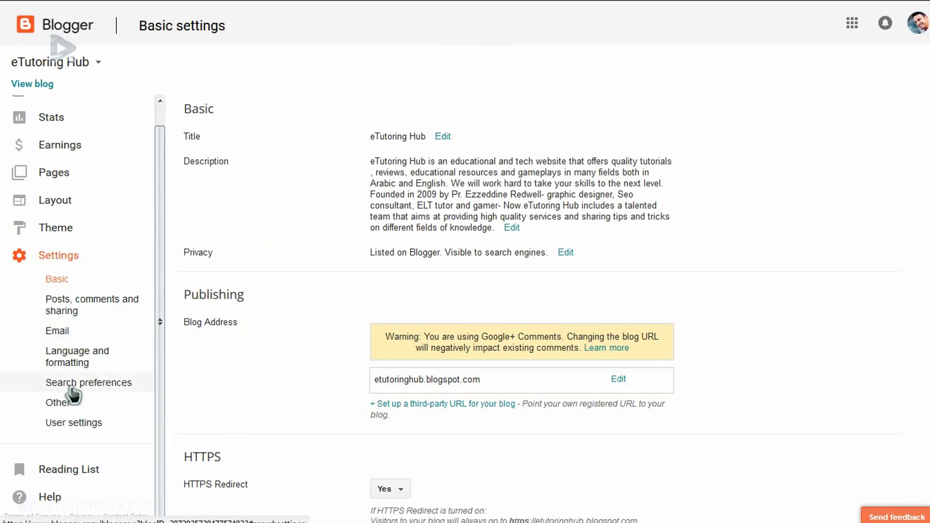
pyautogui.click(88, 381)
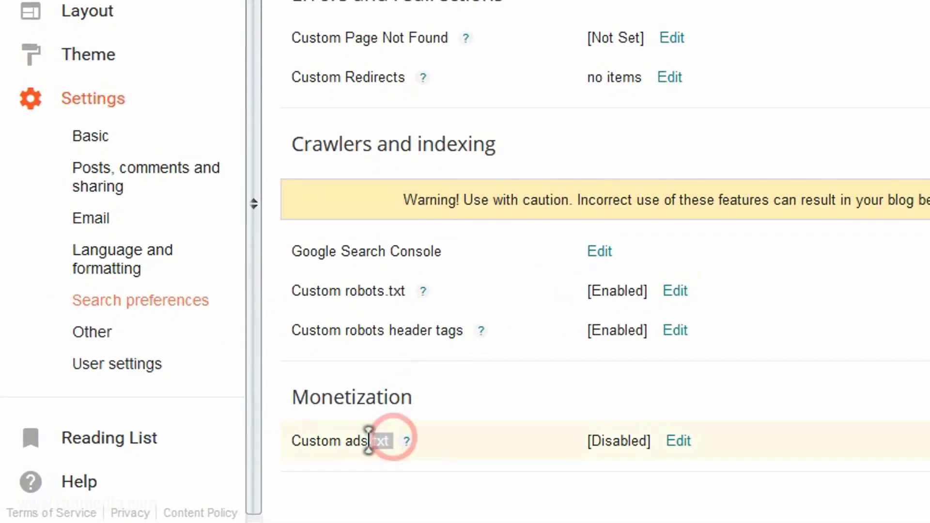
pyautogui.doubleClick(368, 441)
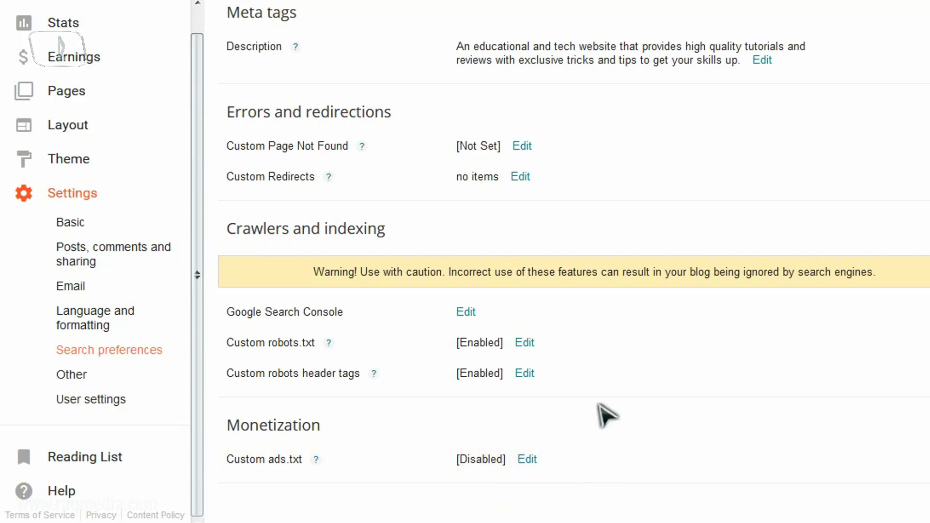
pyautogui.moveTo(621, 412)
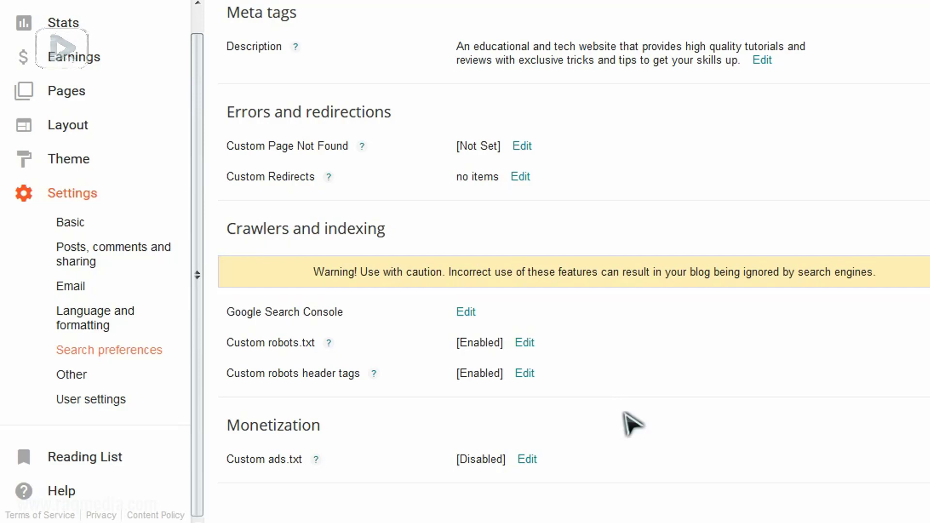
pyautogui.moveTo(717, 431)
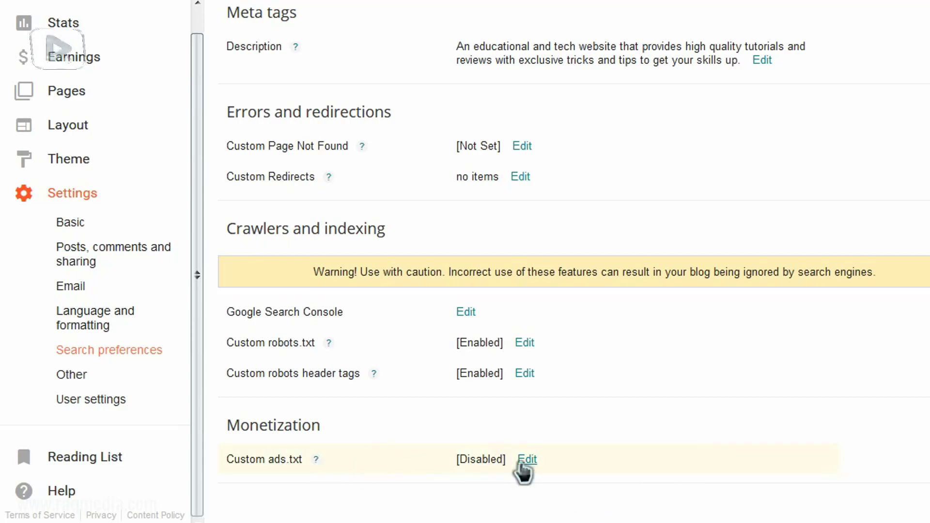
# Set Custom ads.txt to Yes and paste the copied AdSense publisher ID line into its content.
pyautogui.click(526, 460)
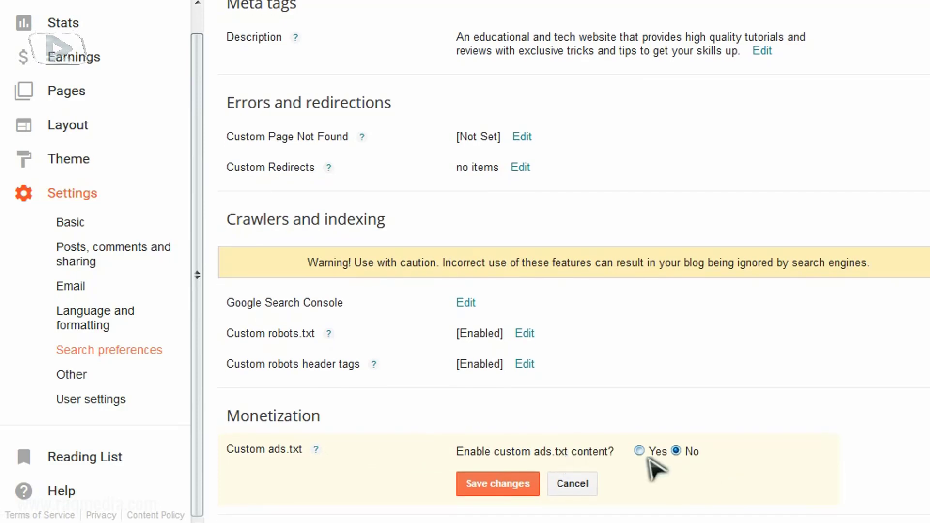
pyautogui.click(640, 451)
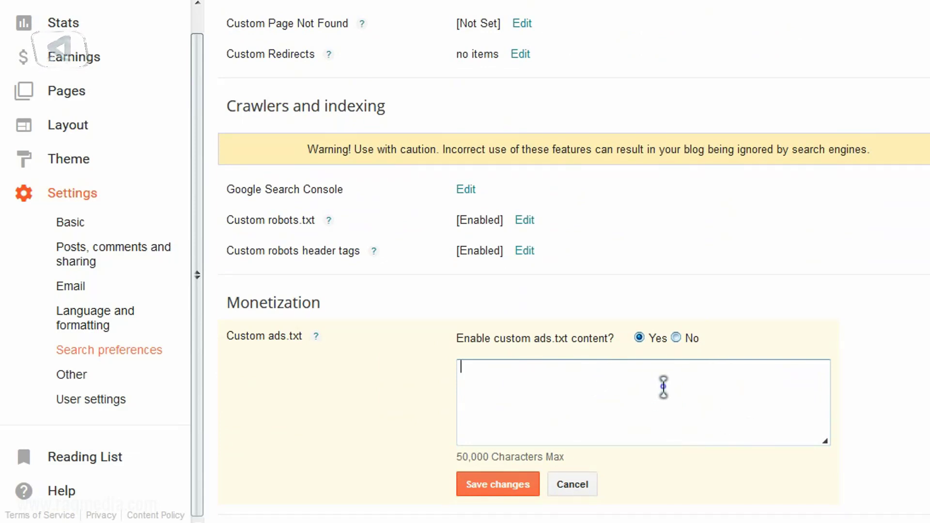
pyautogui.rightClick(643, 401)
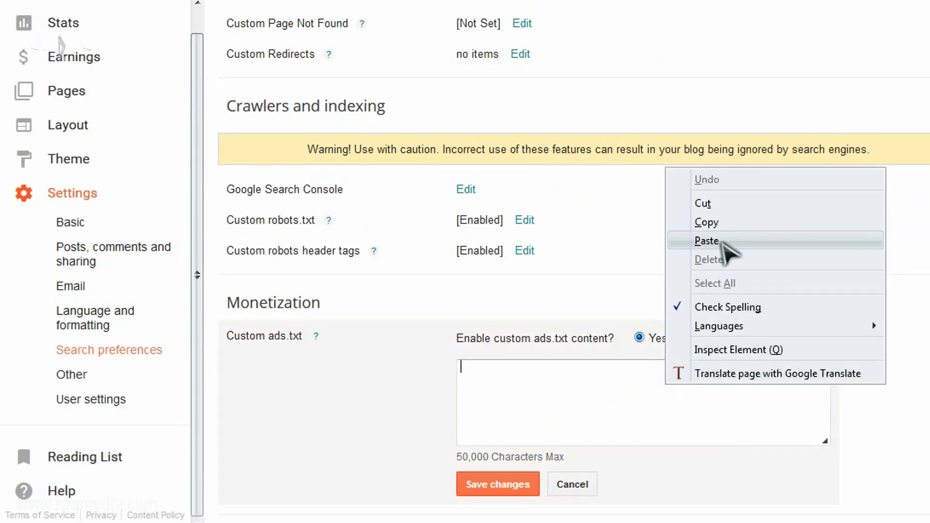
pyautogui.click(707, 241)
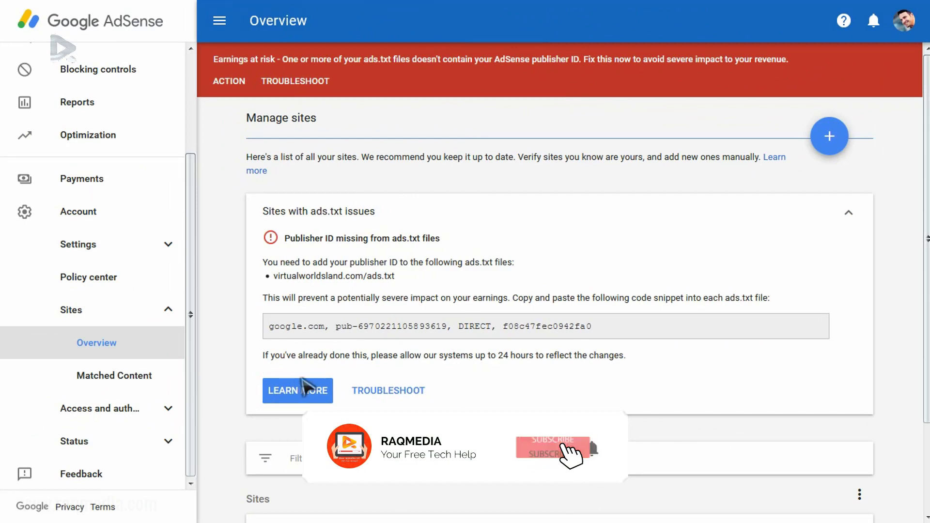
# Switch back to the AdSense Sites overview still showing the ads.txt publisher ID warning.
pyautogui.click(554, 447)
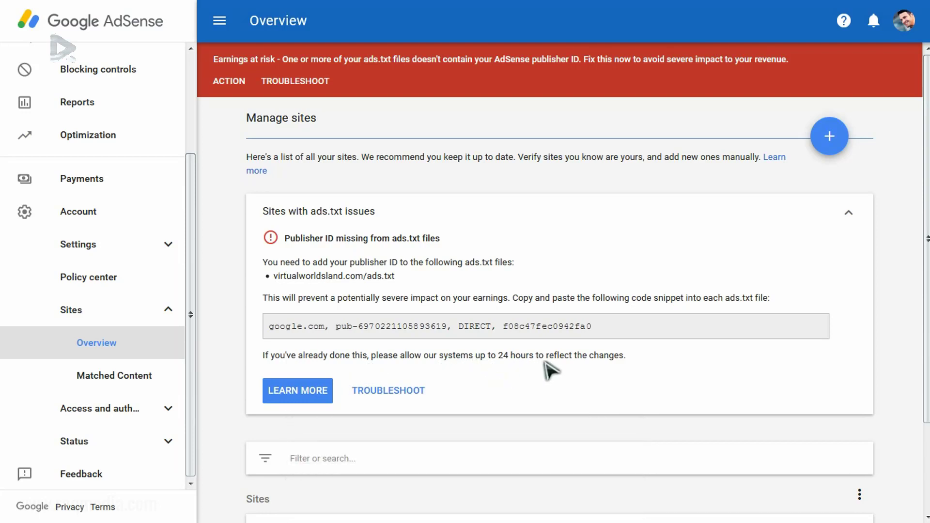
pyautogui.moveTo(739, 396)
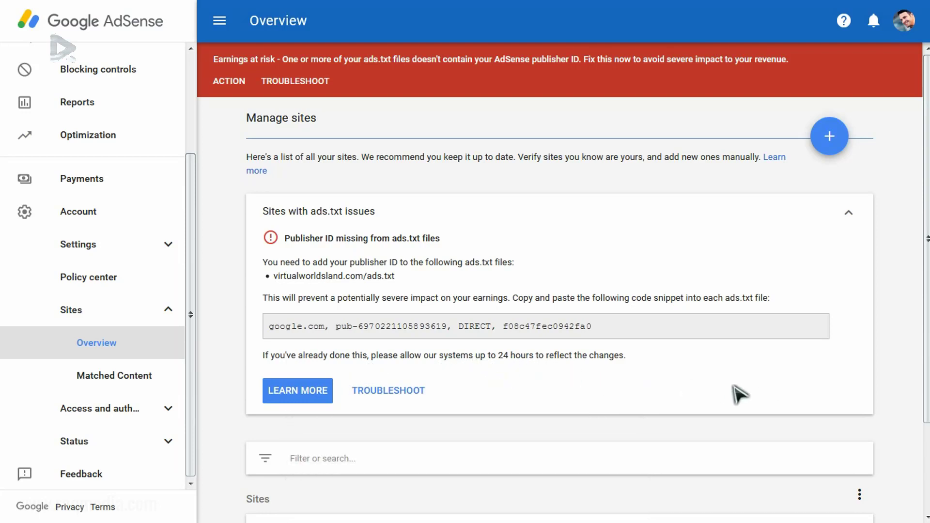
pyautogui.moveTo(754, 93)
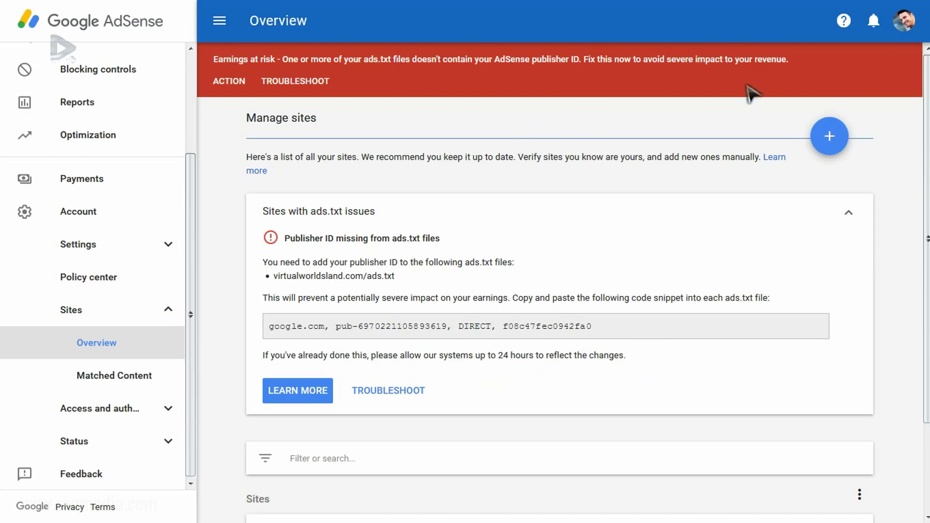
pyautogui.moveTo(902, 292)
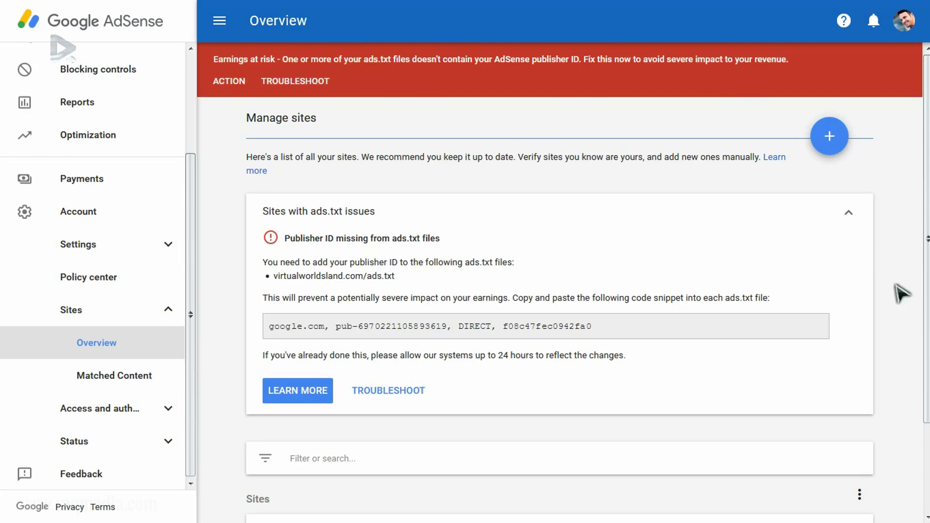